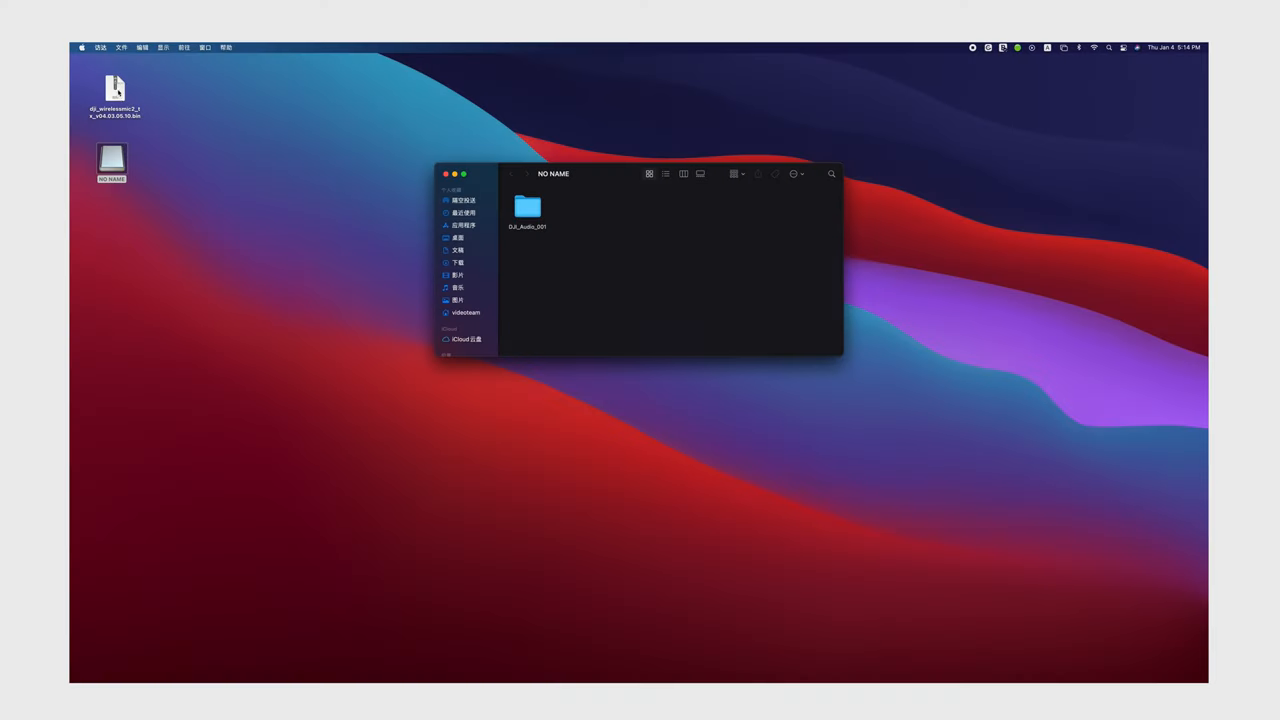
Drag the DJI wireless mic .bin firmware from the desktop onto the NO NAME drive's top level
drag(115, 88, 581, 207)
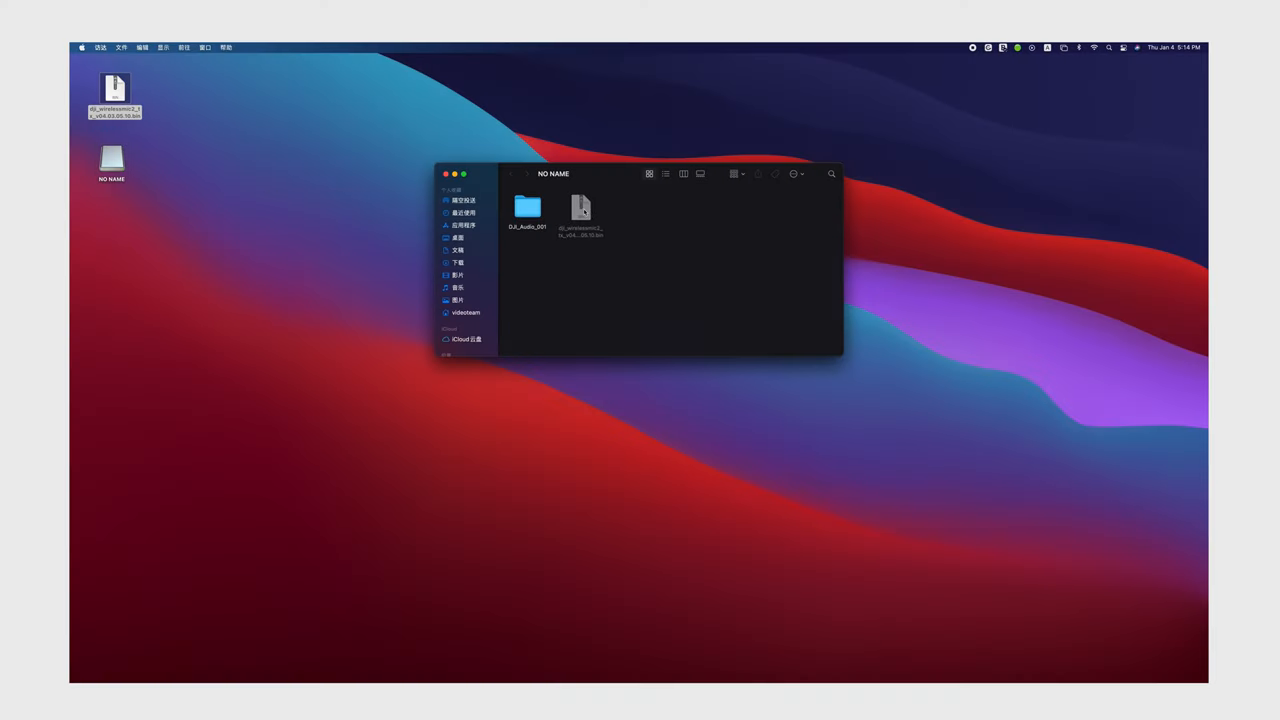